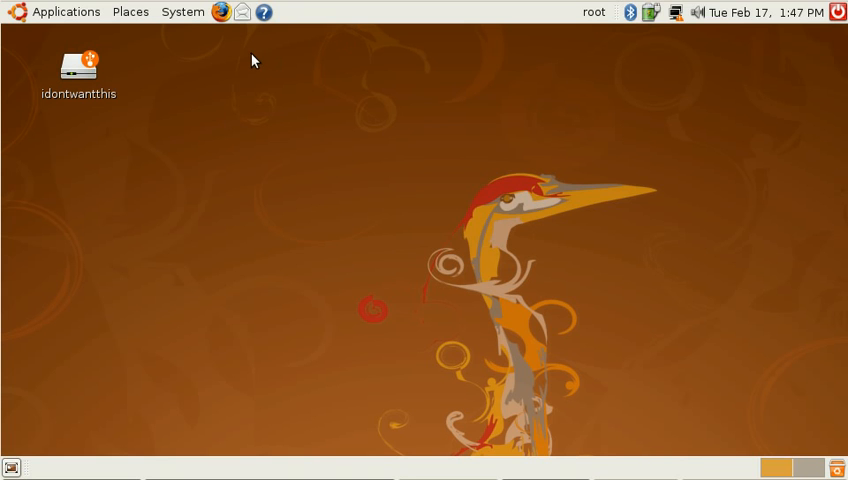
pyautogui.click(130, 12)
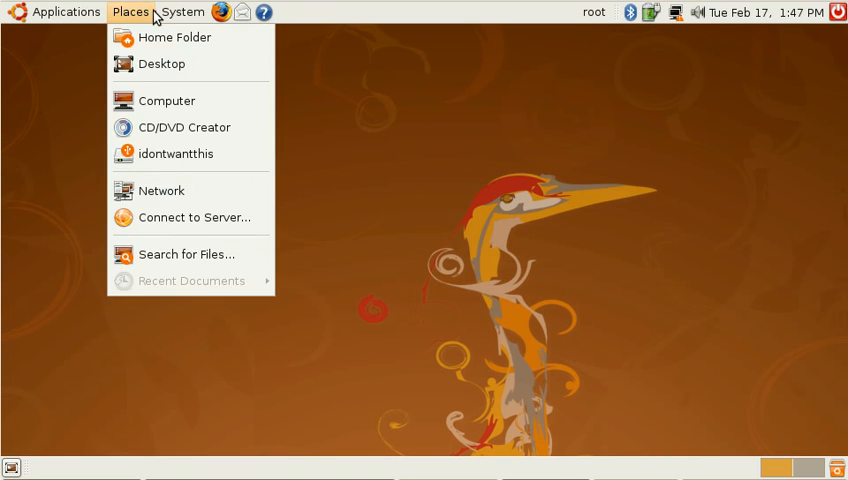
pyautogui.click(66, 11)
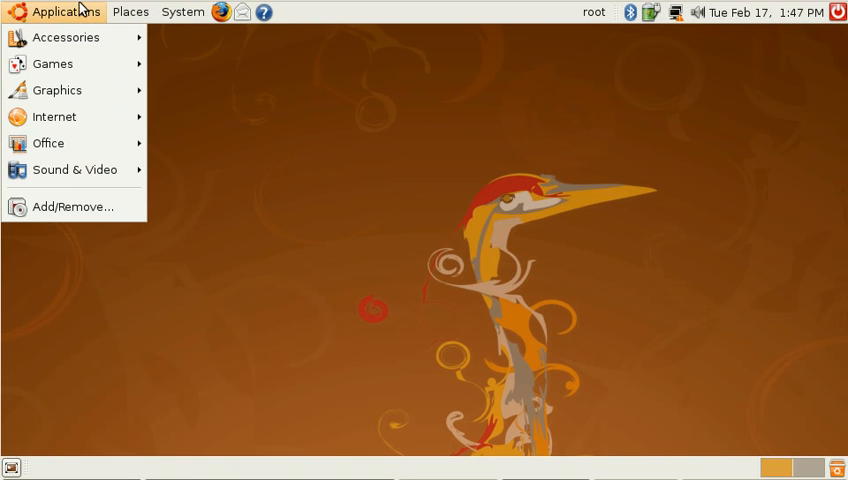
pyautogui.click(66, 11)
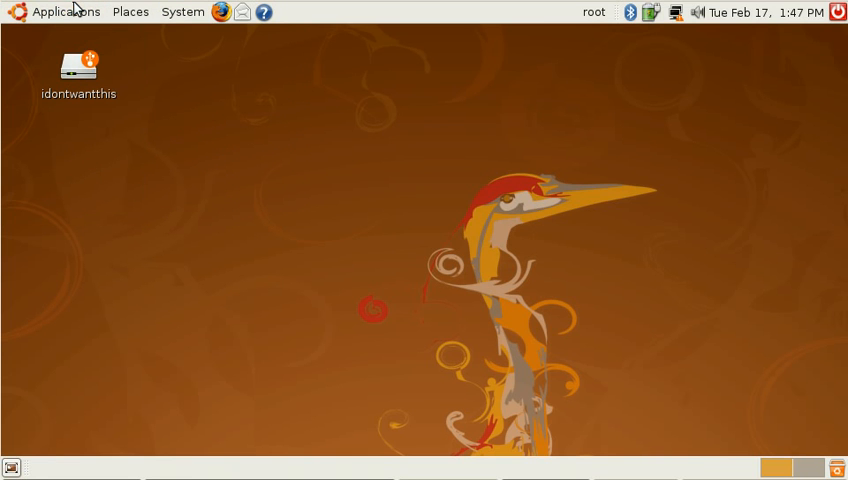
pyautogui.moveTo(462, 308)
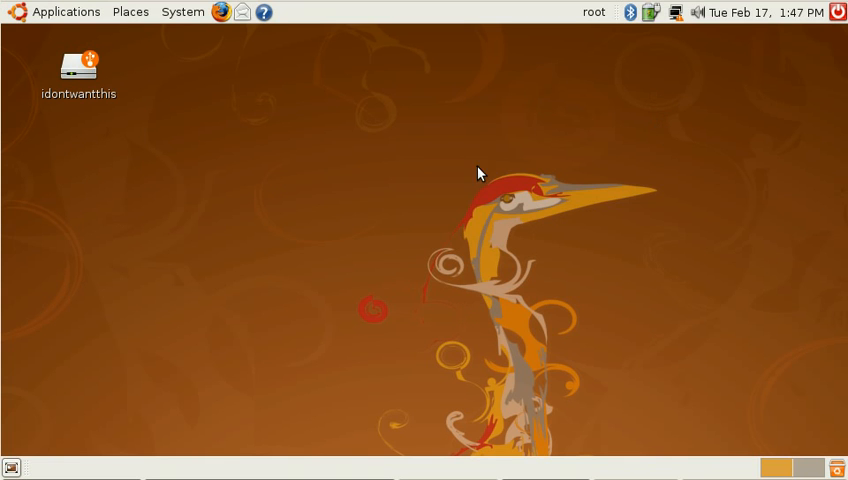
pyautogui.moveTo(573, 318)
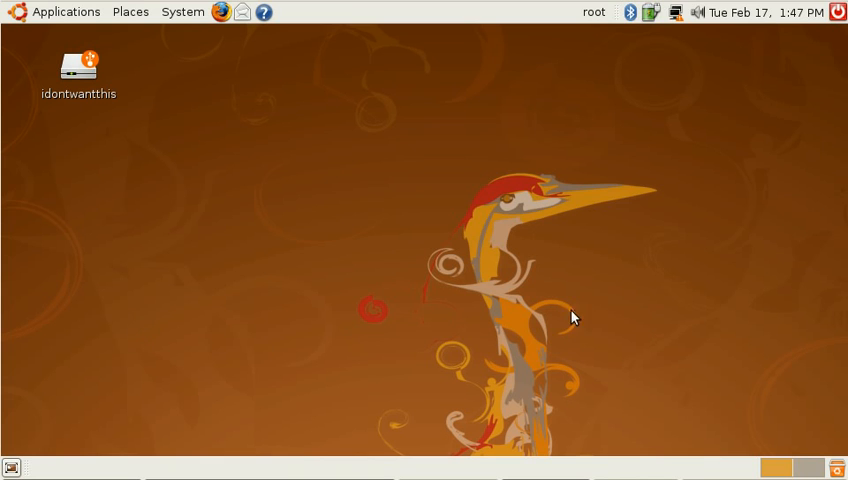
pyautogui.moveTo(229, 138)
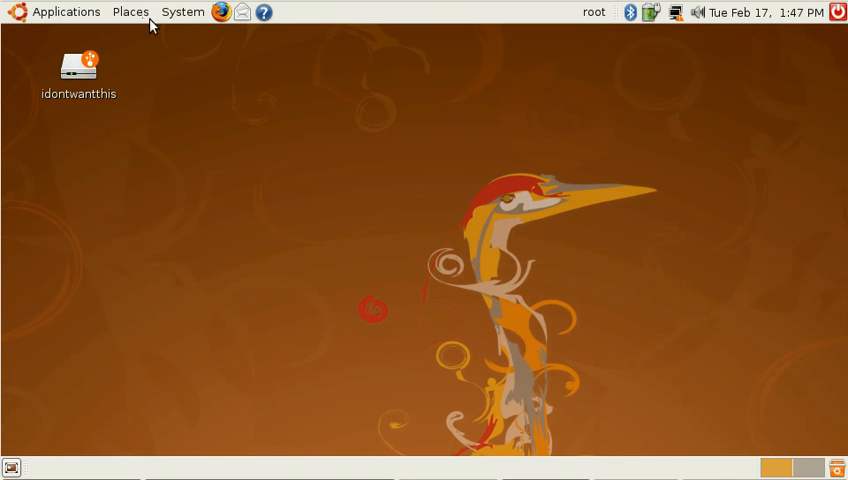
pyautogui.click(66, 11)
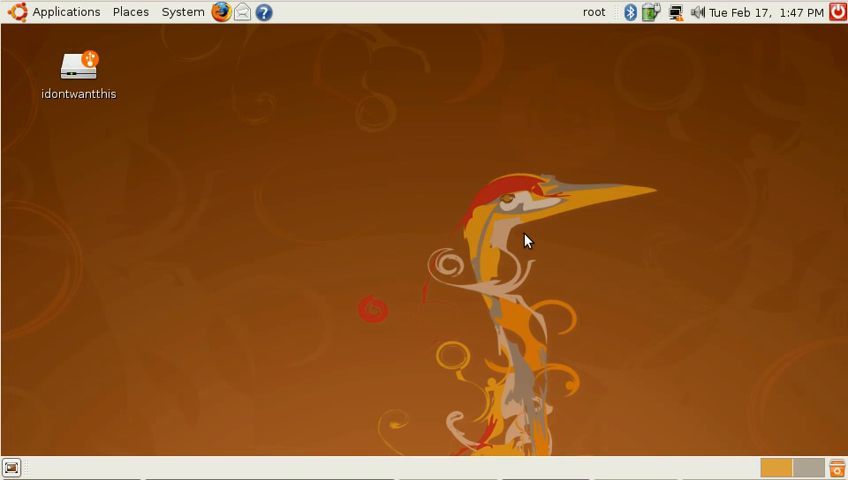
pyautogui.moveTo(668, 137)
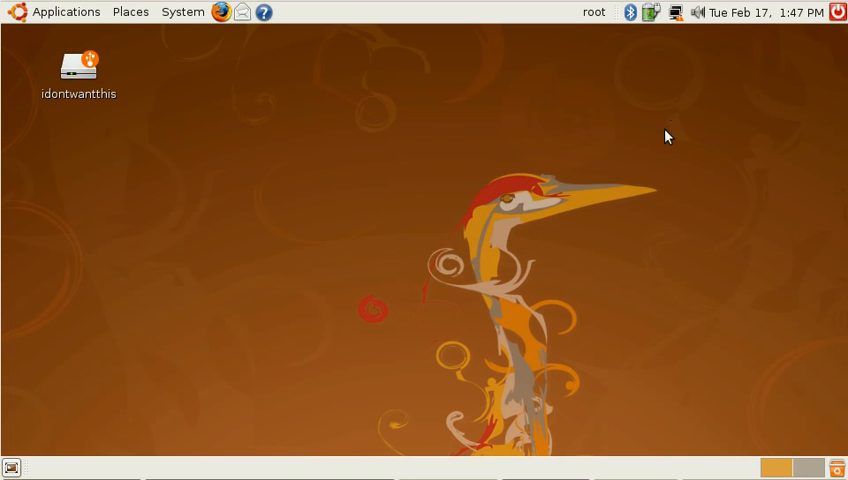